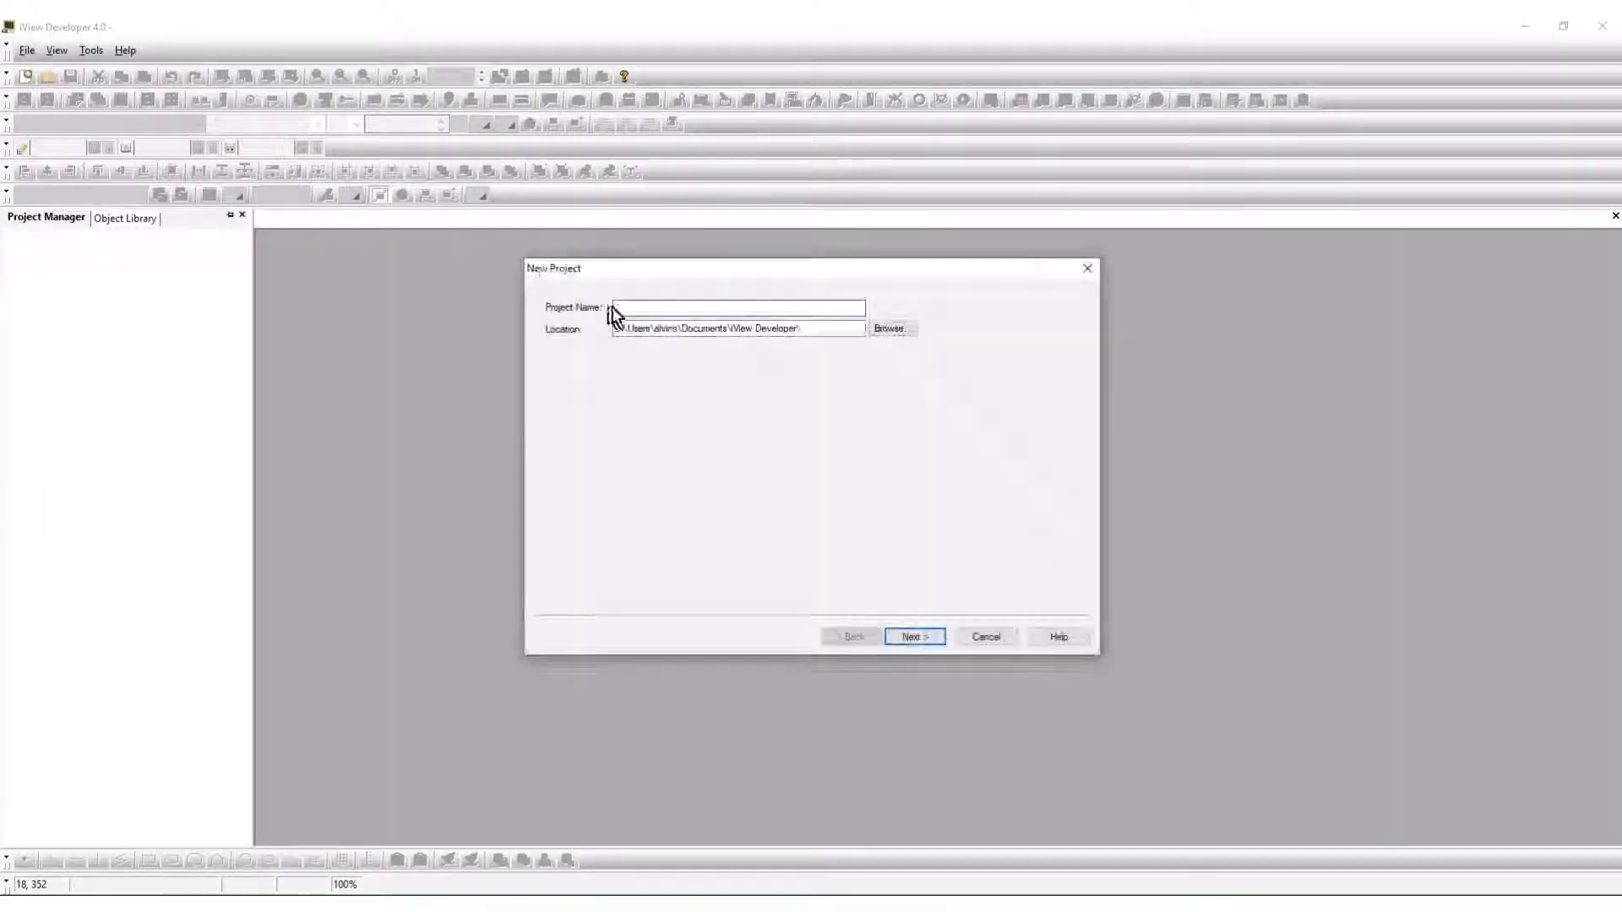
Name the new project 'iView Hardware' and advance to the panel application step.
text(iView Hardware)
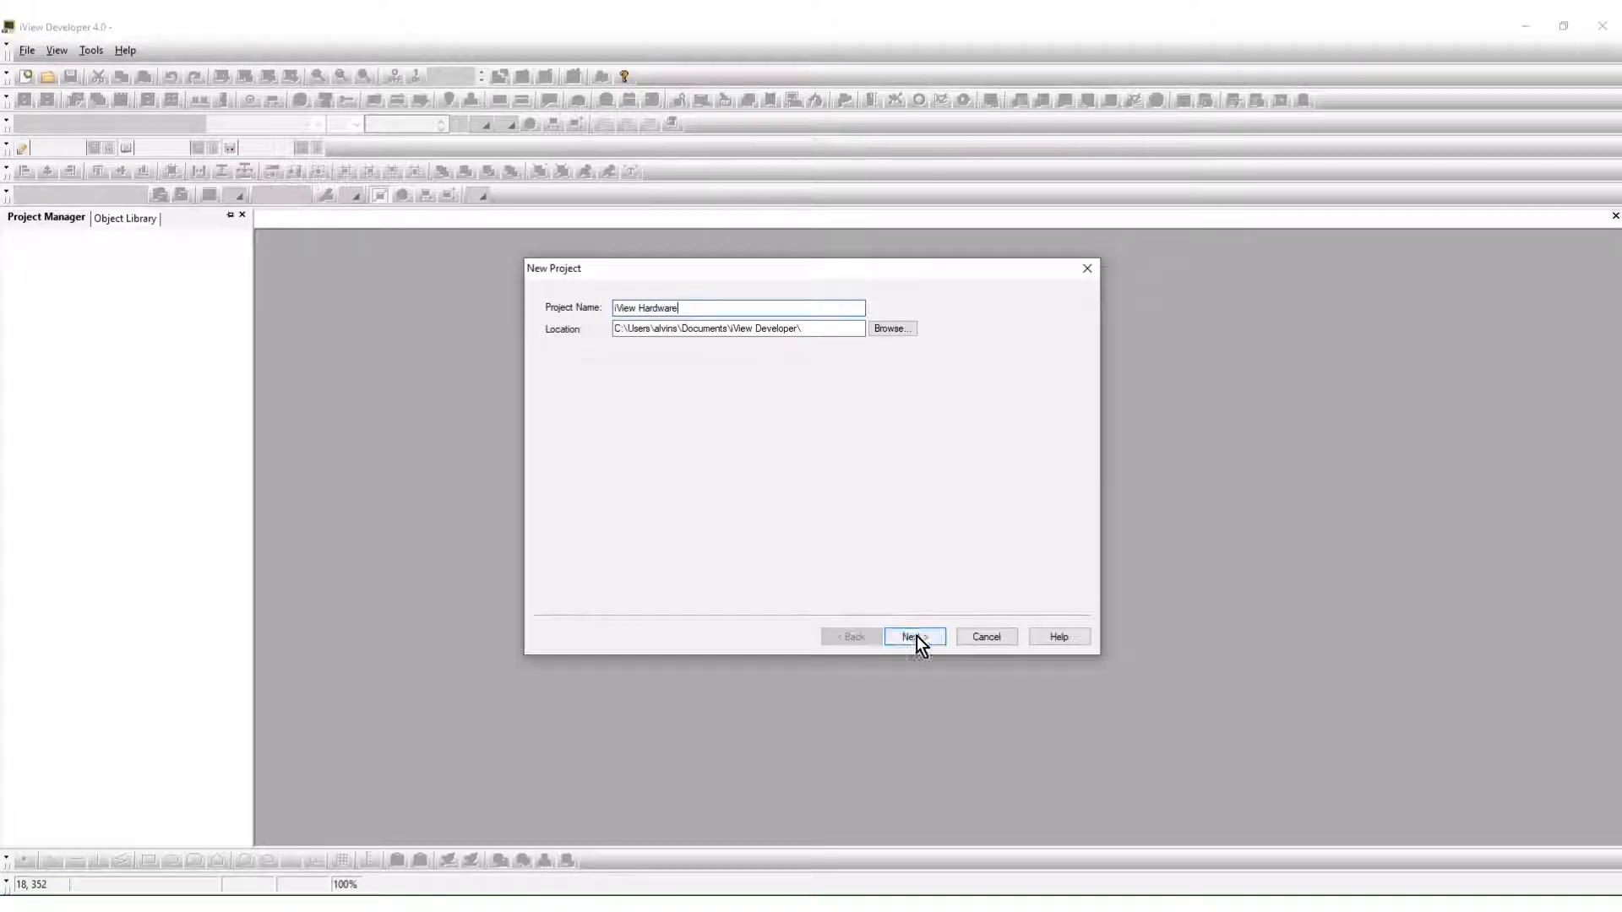
click(913, 636)
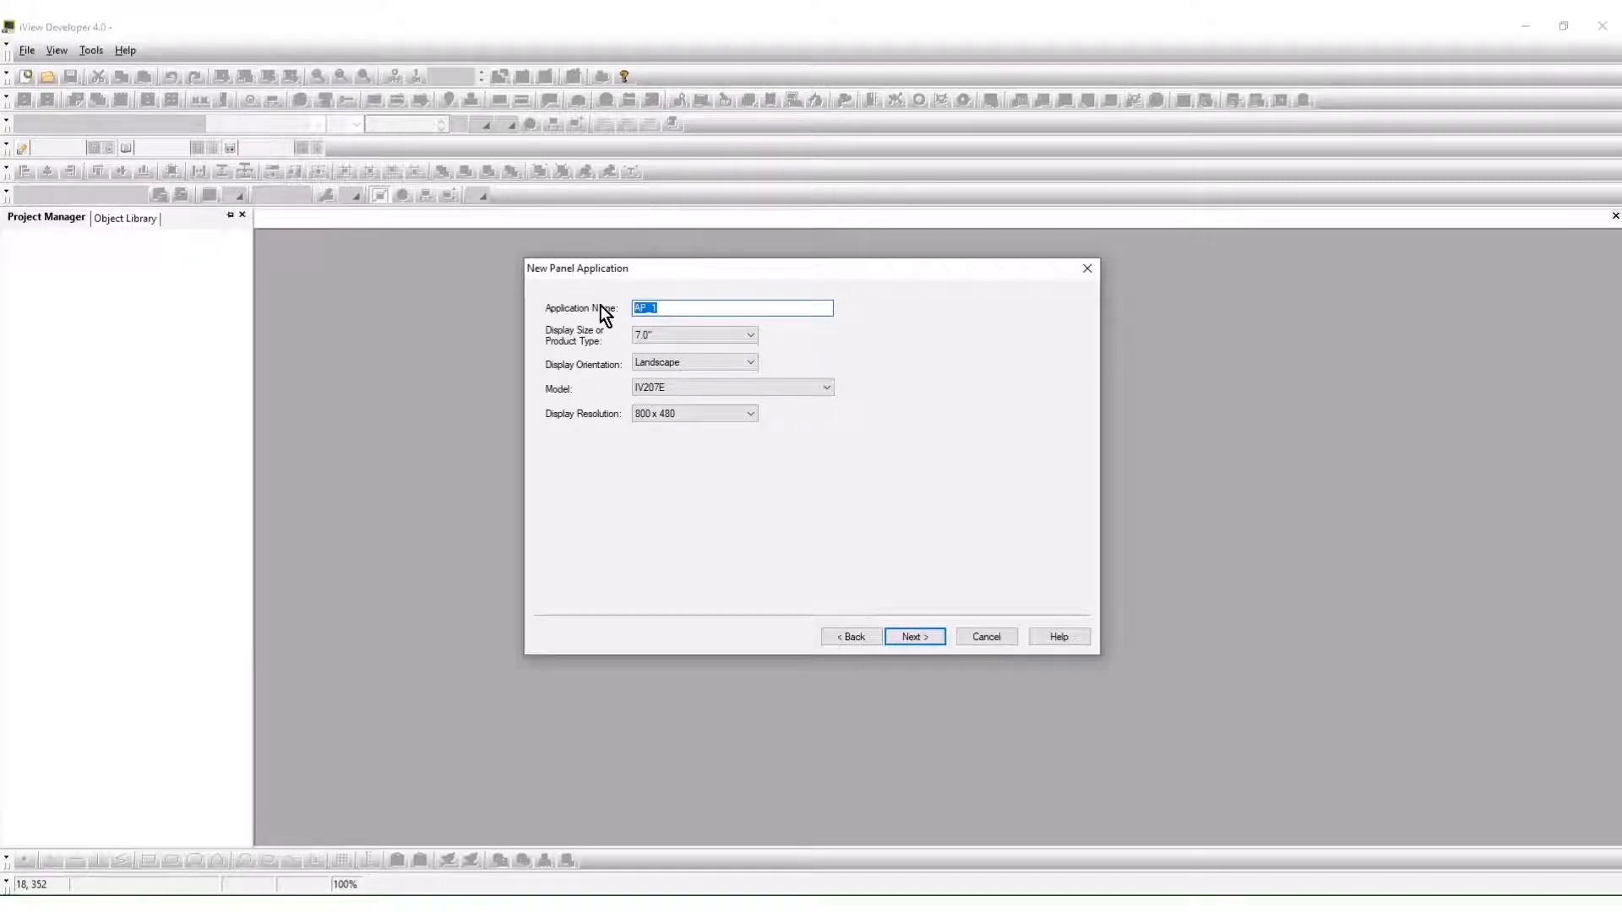
Create panel application HMI_1 using the IV210M model.
text(HMI_)
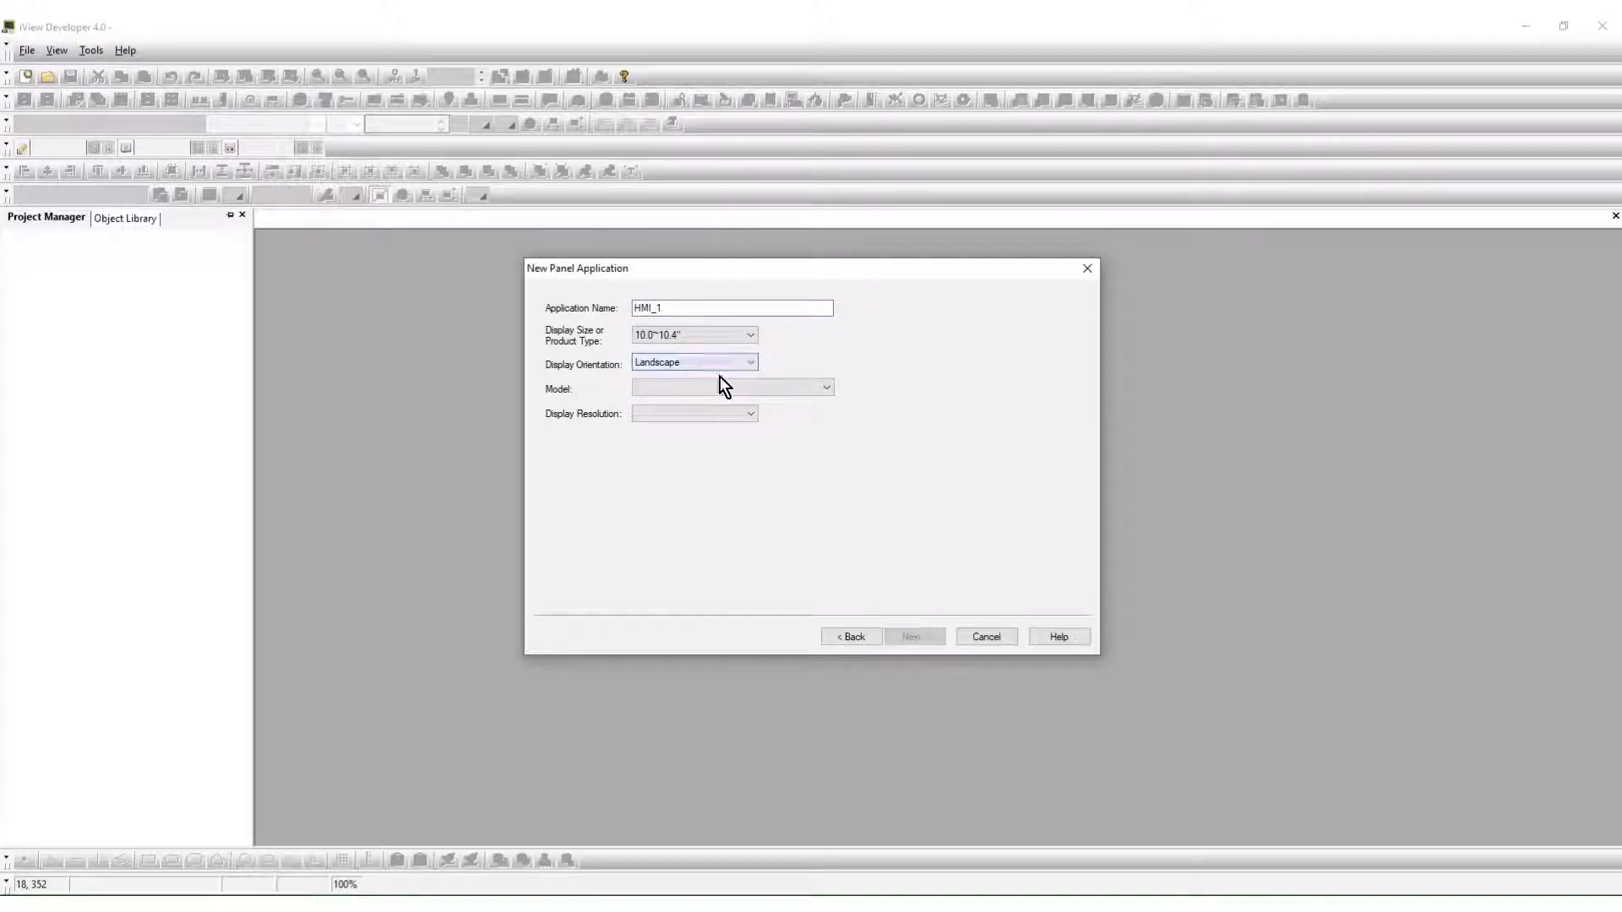
click(825, 388)
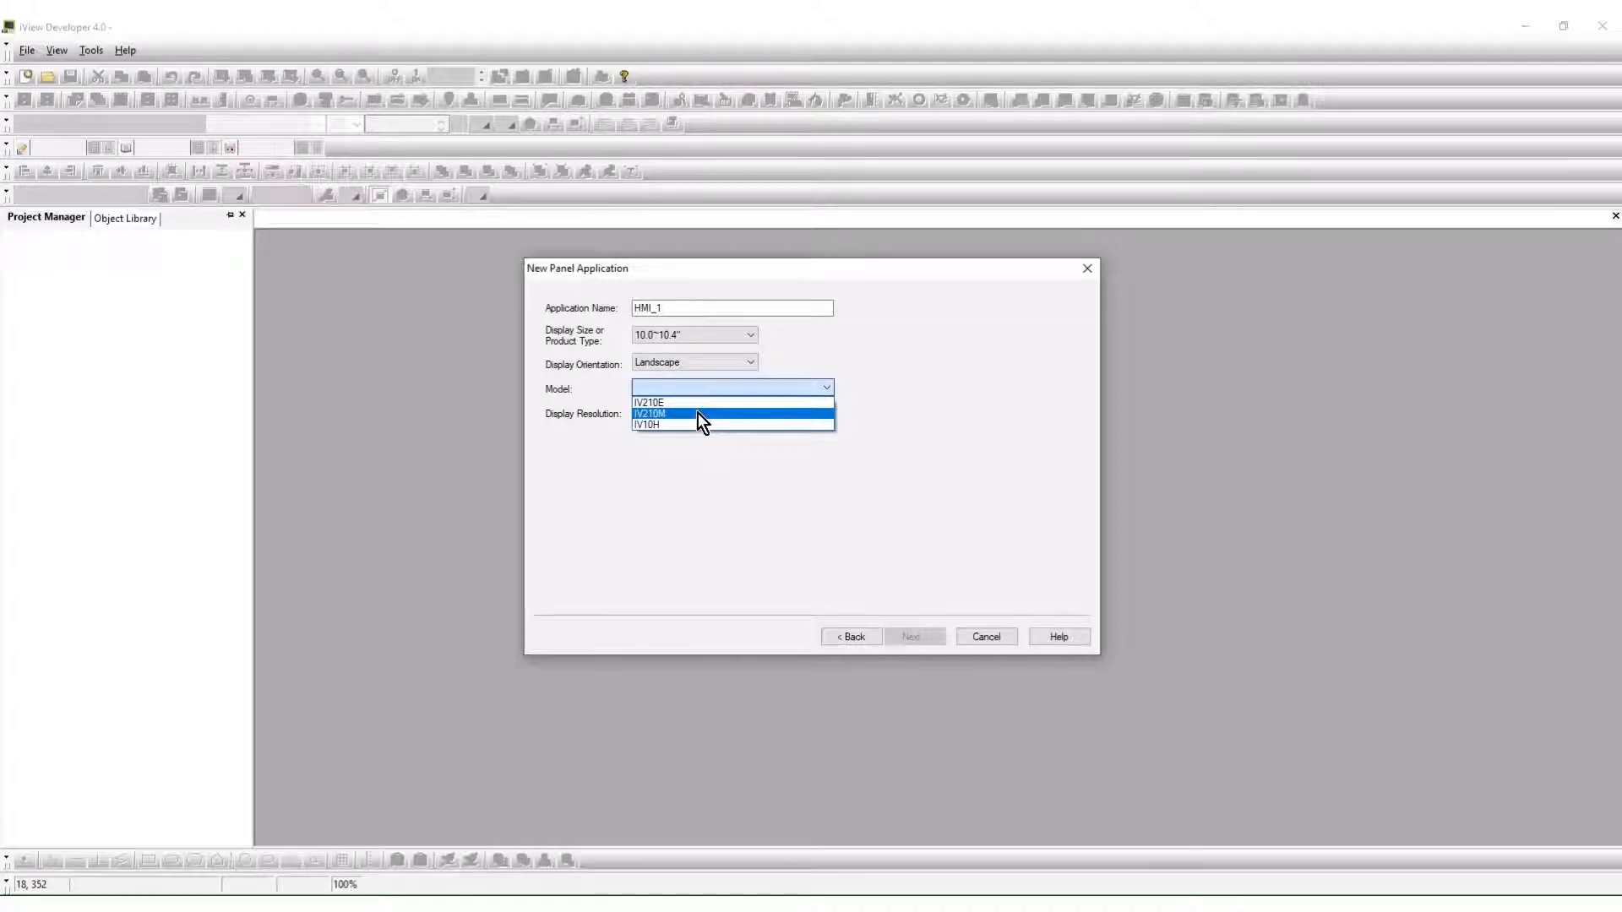
click(650, 414)
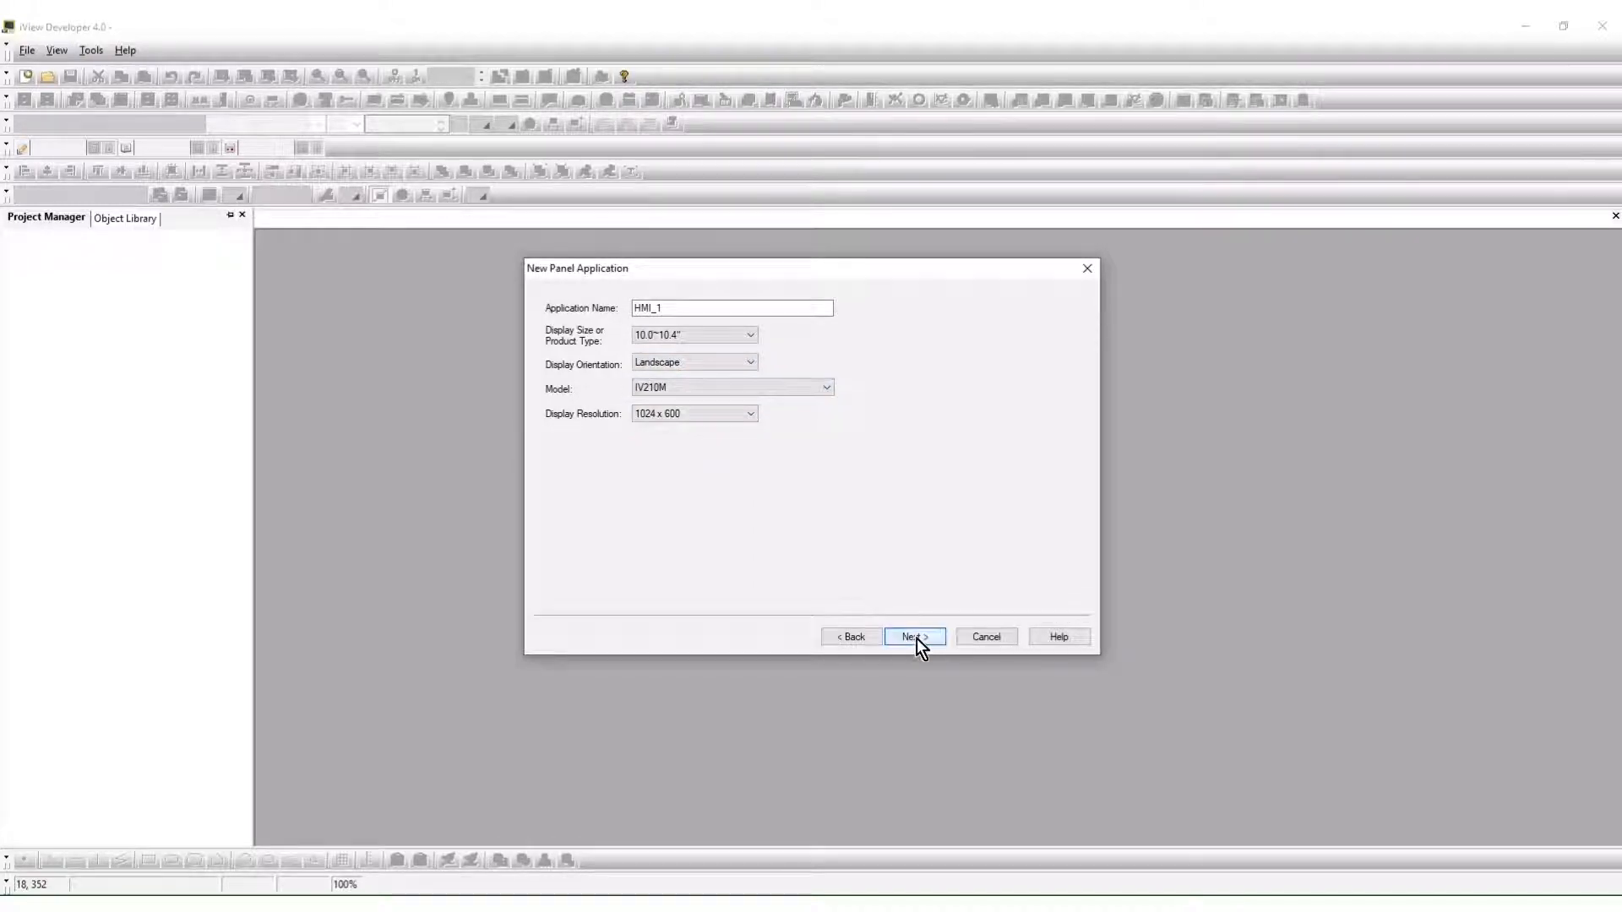
click(914, 636)
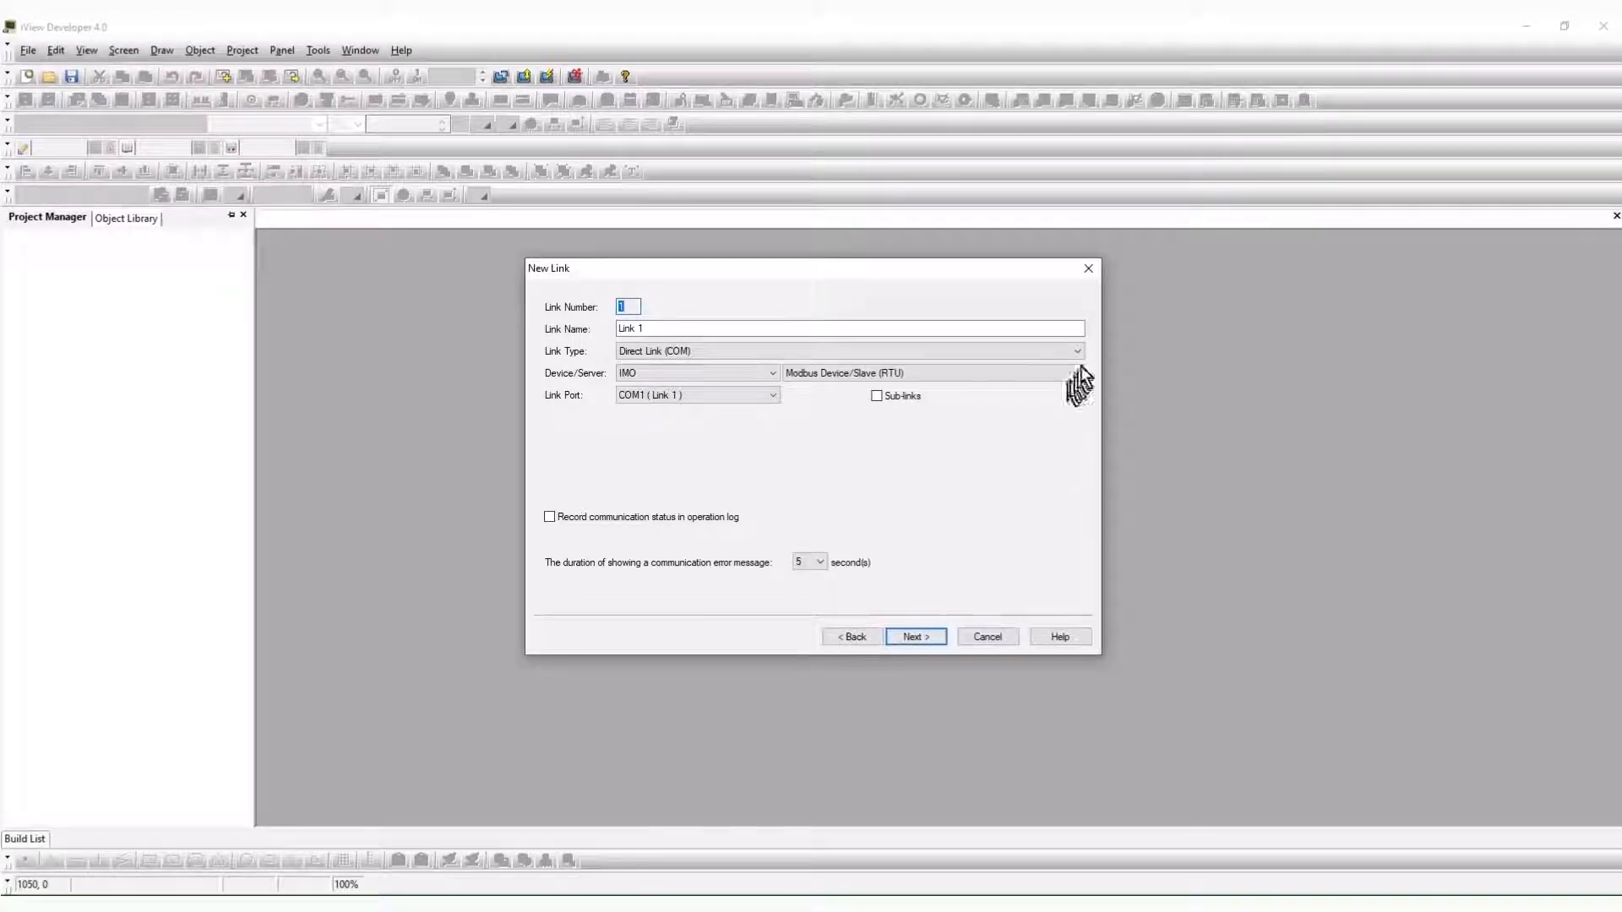
Add a Modicon Modbus Device/Slave (RTU; 6-digit) link and create the project.
click(1075, 374)
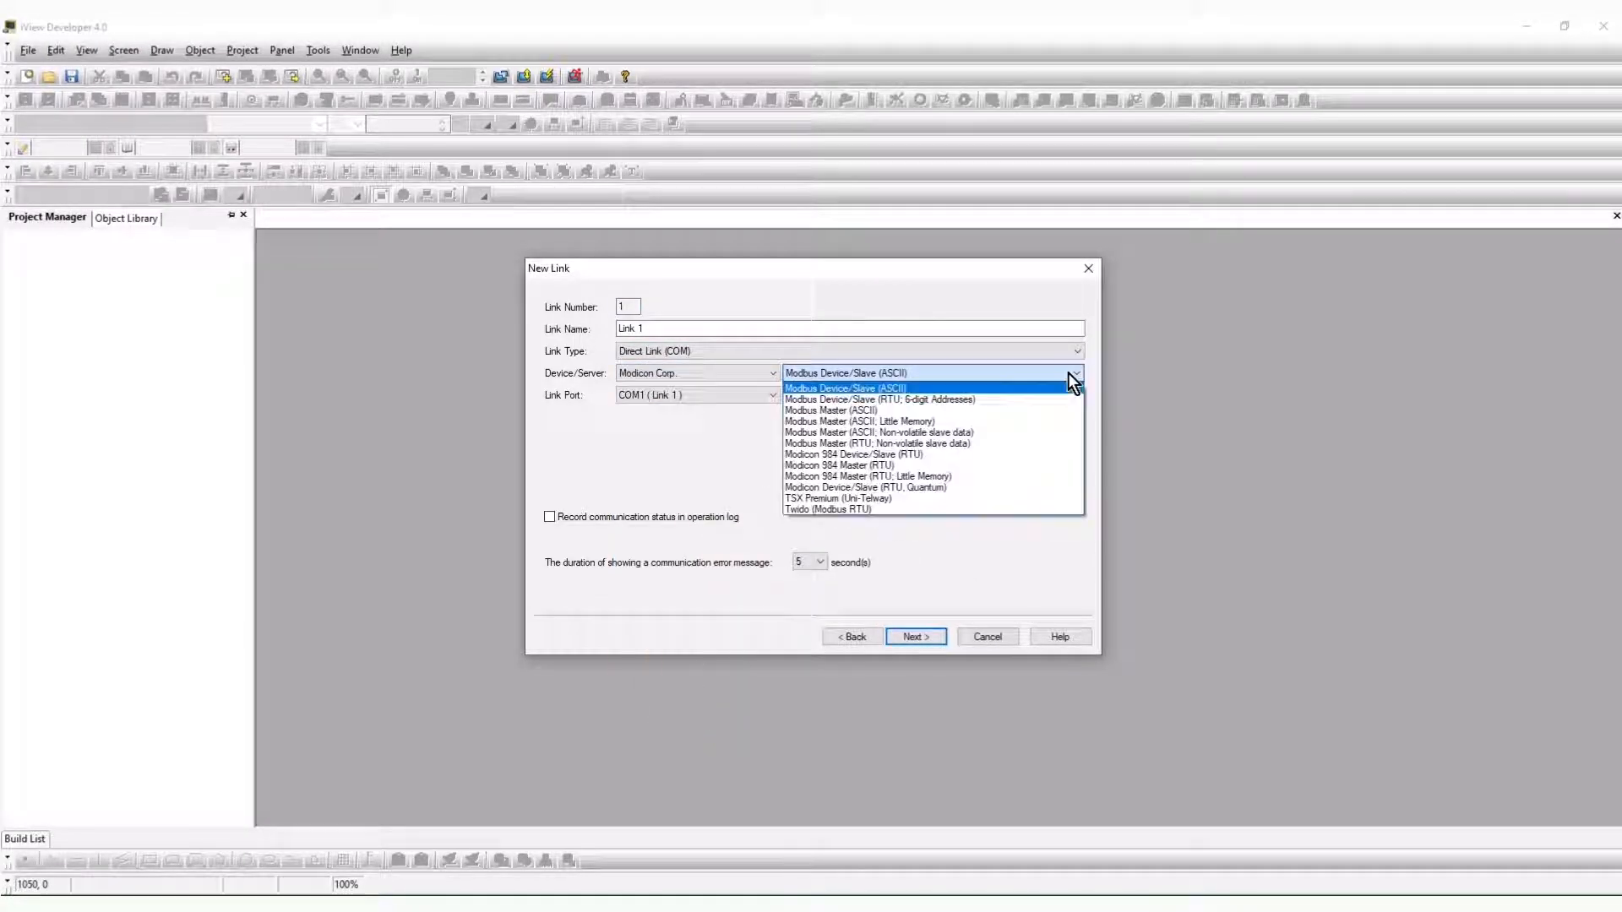
click(880, 400)
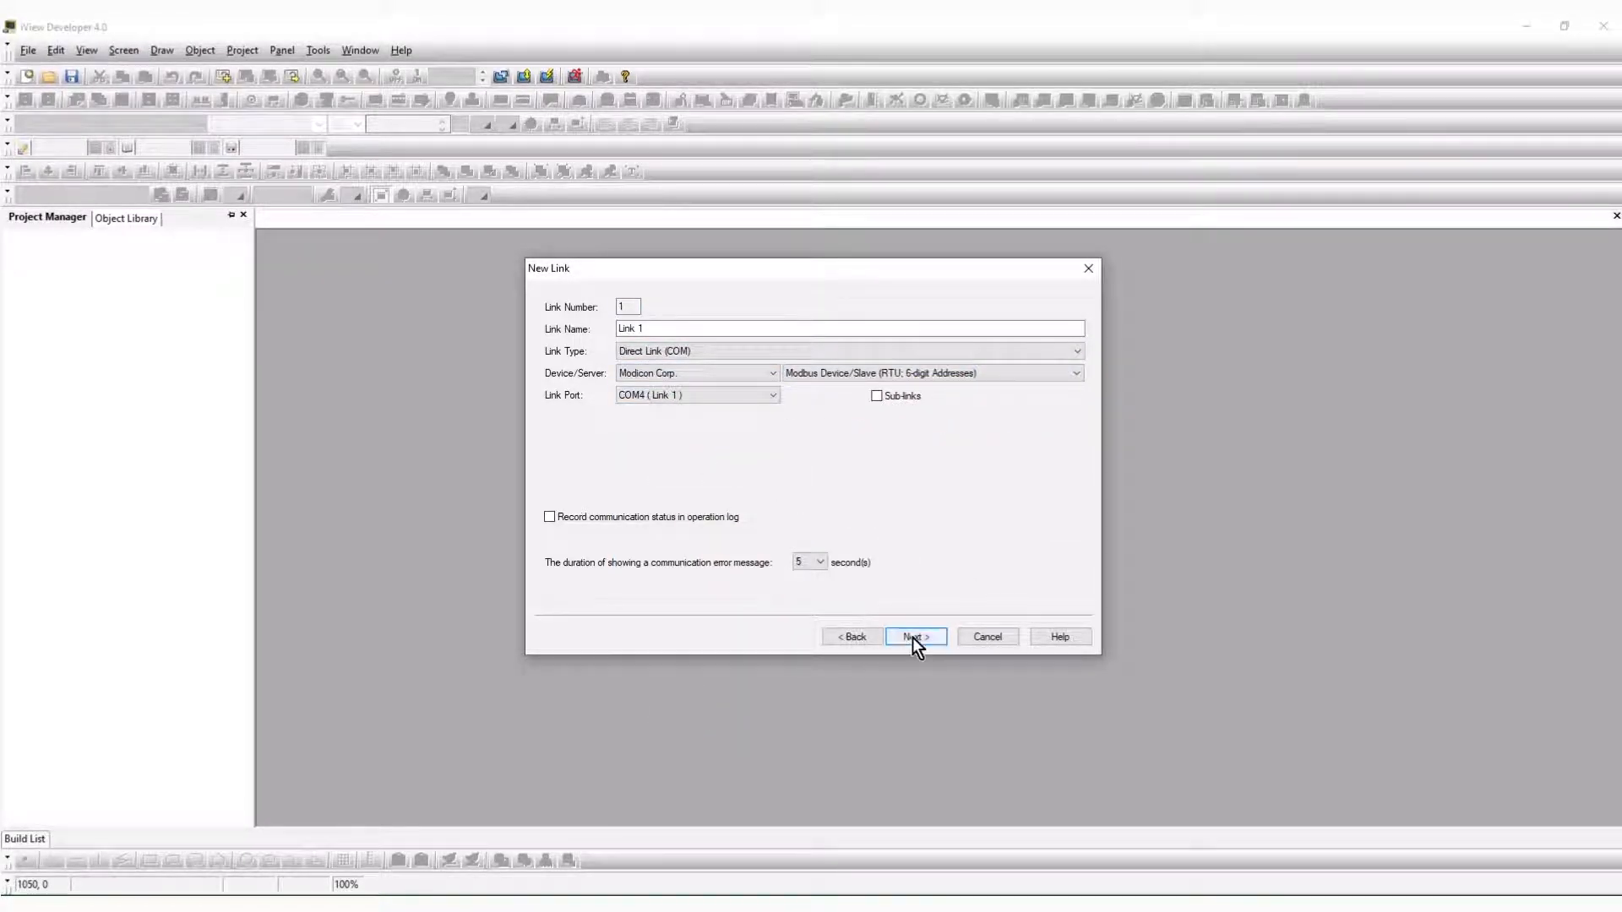
click(914, 636)
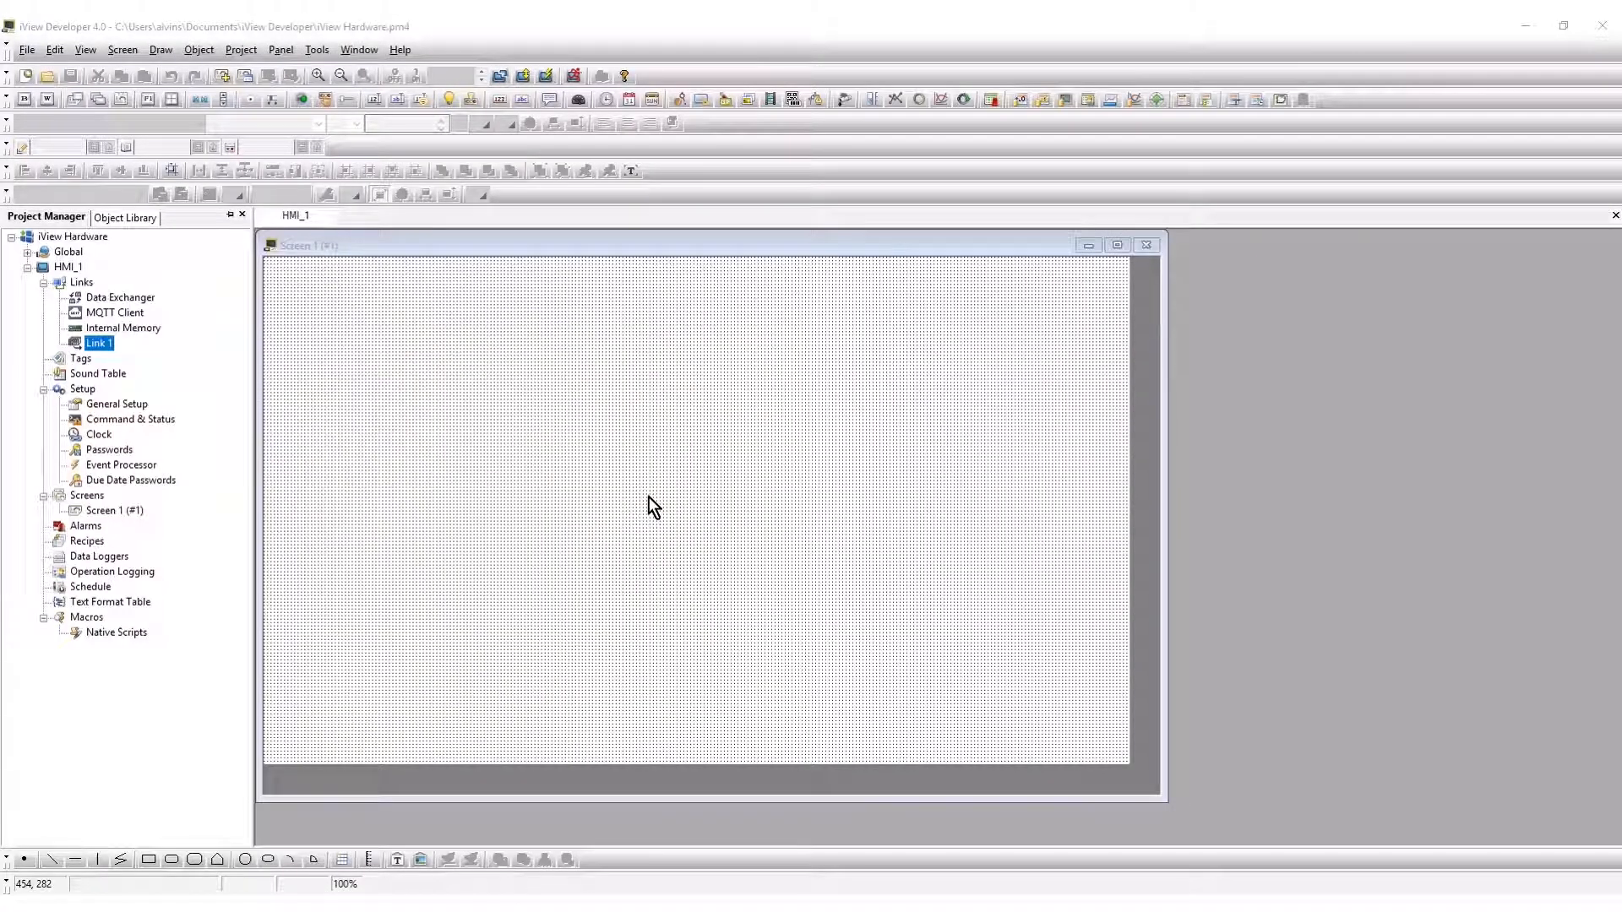
mouse_move(629, 514)
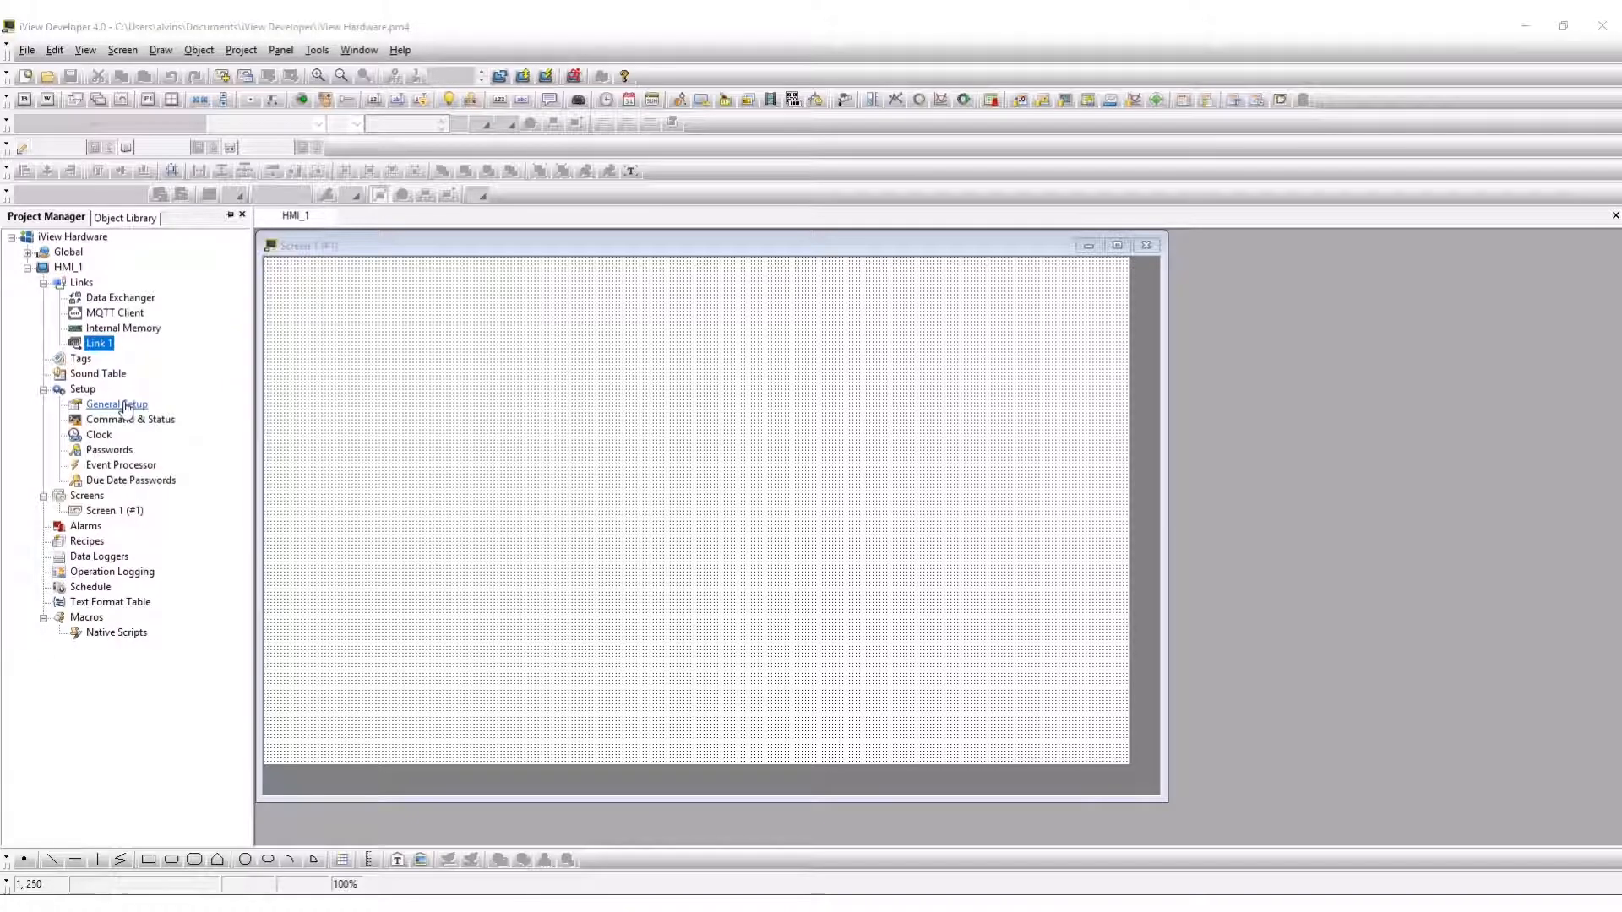
Open General Setup under HMI_1 > Setup in the Project Manager.
click(116, 404)
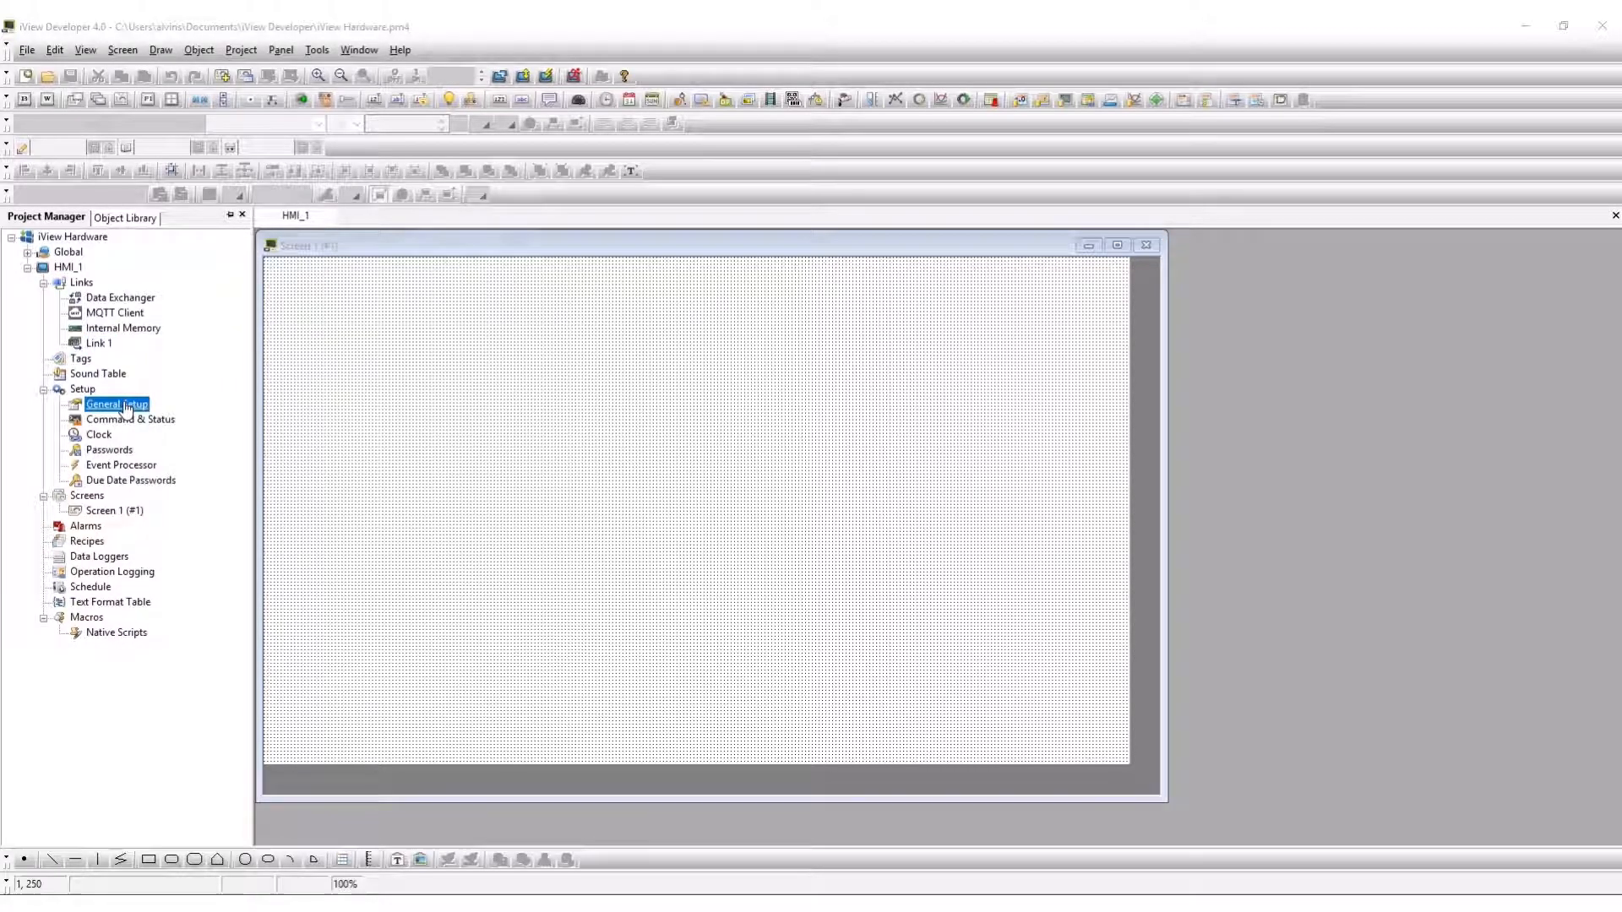
double_click(115, 404)
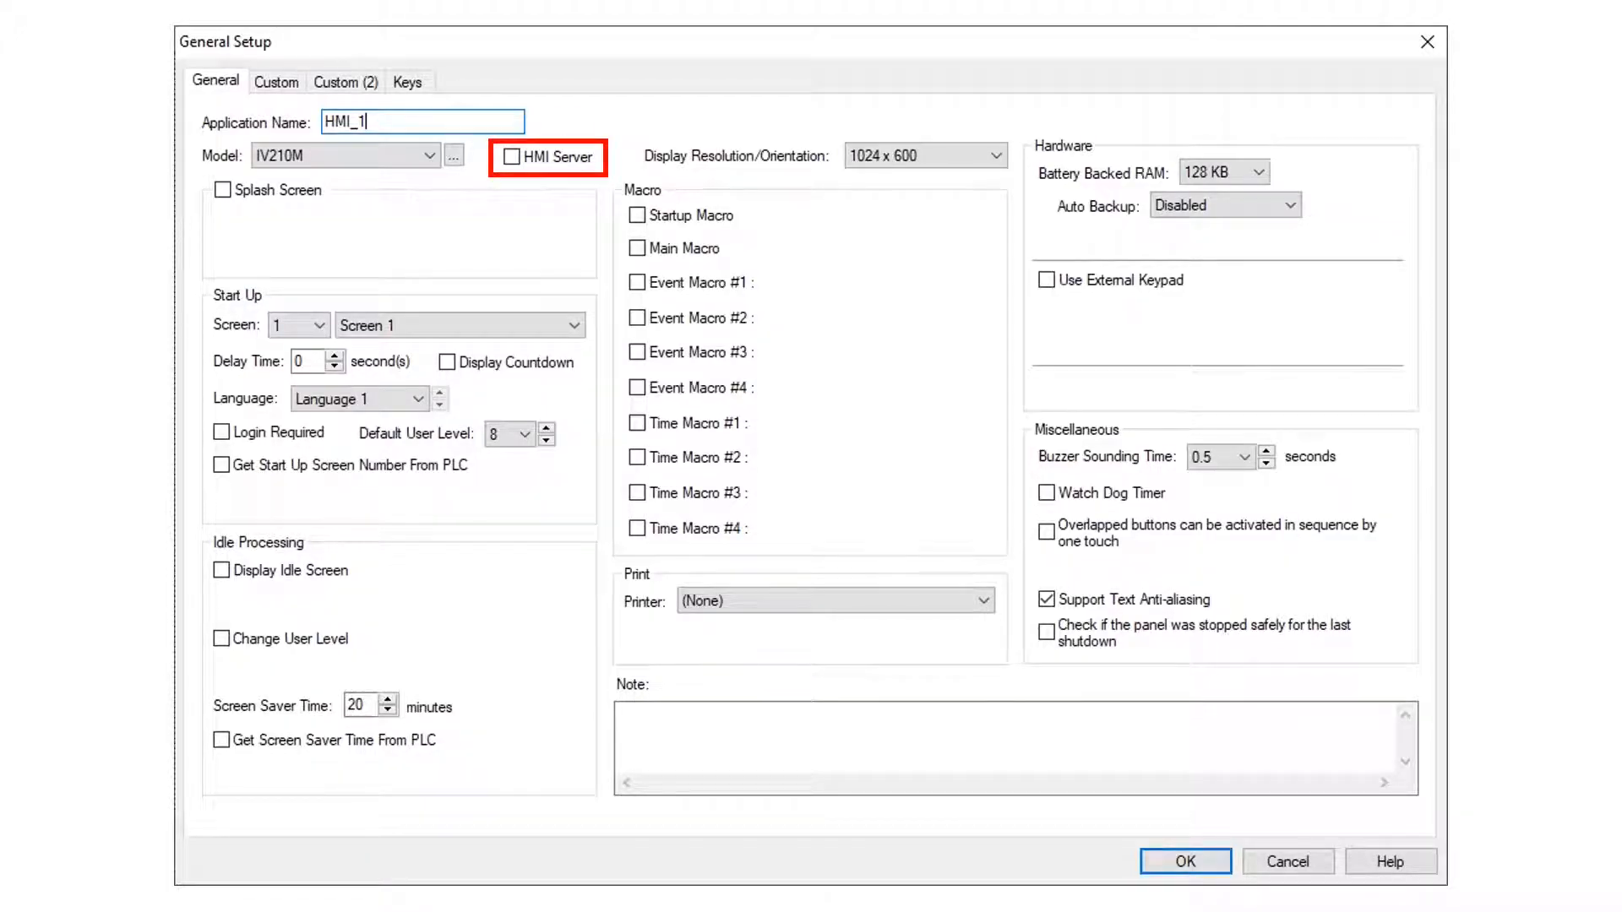
Leave Splash Screen and PLC start-screen number off, with Printer at (None).
click(221, 190)
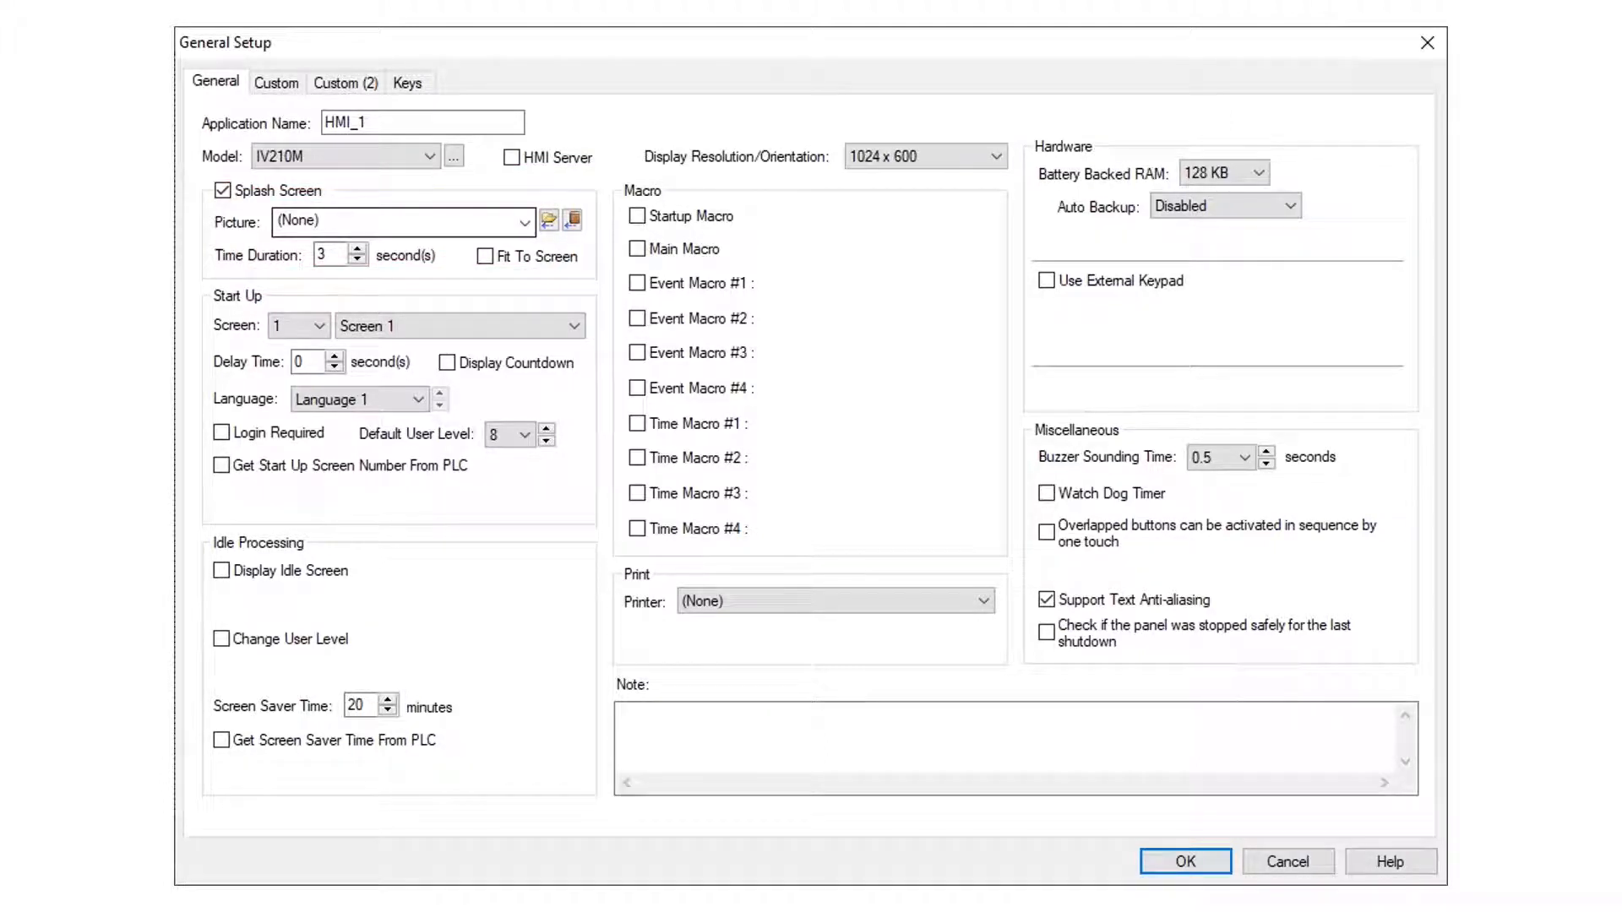
click(221, 465)
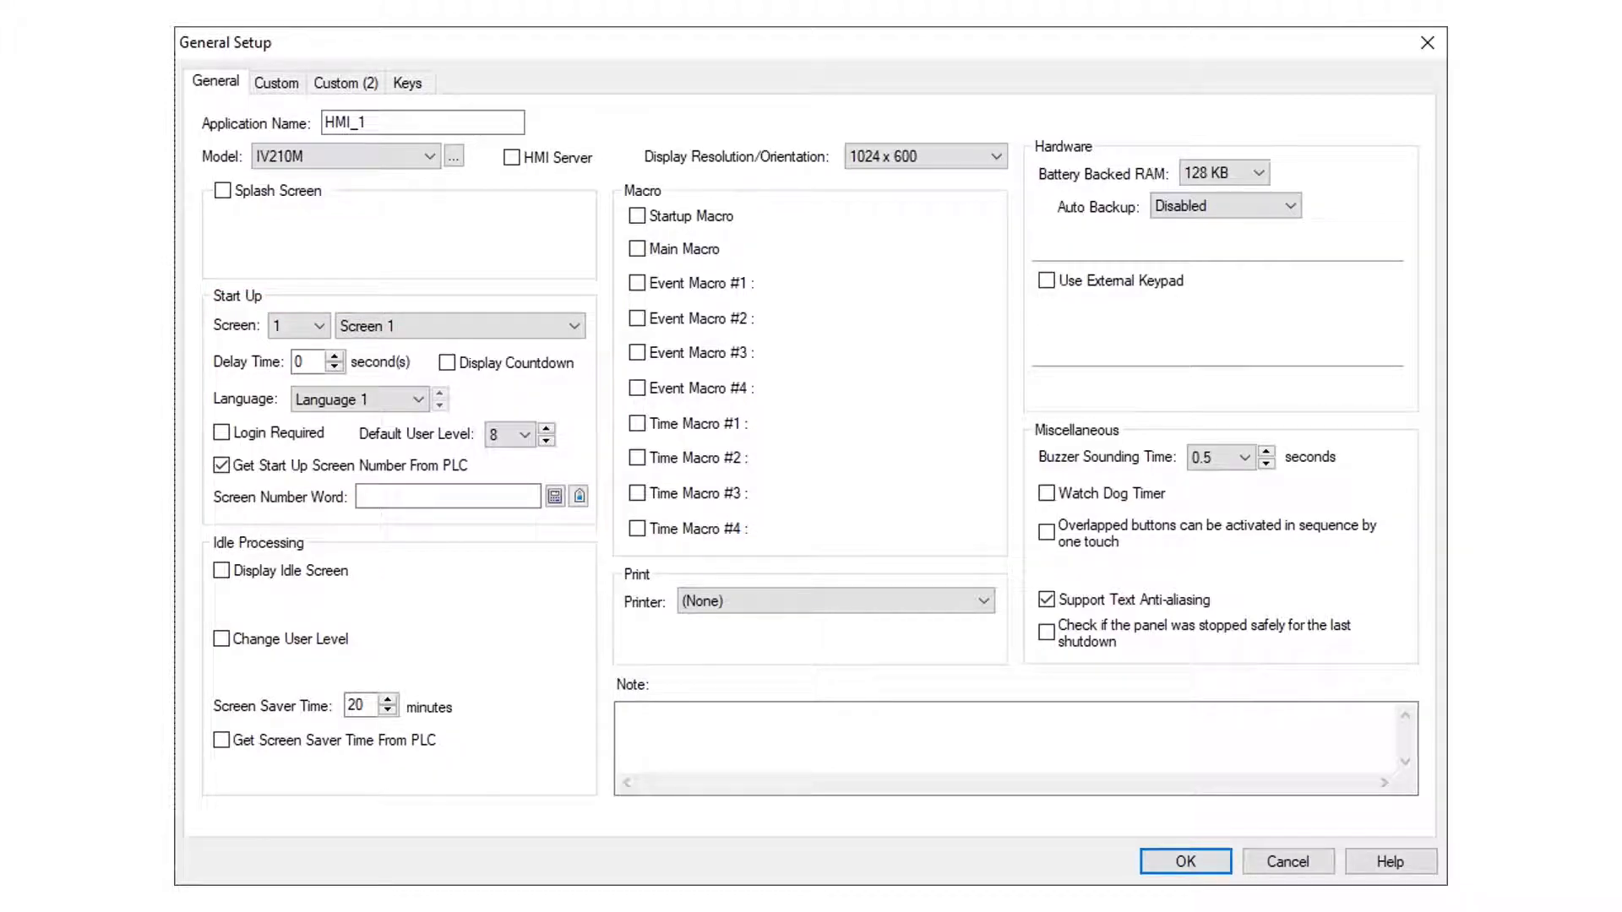
click(220, 466)
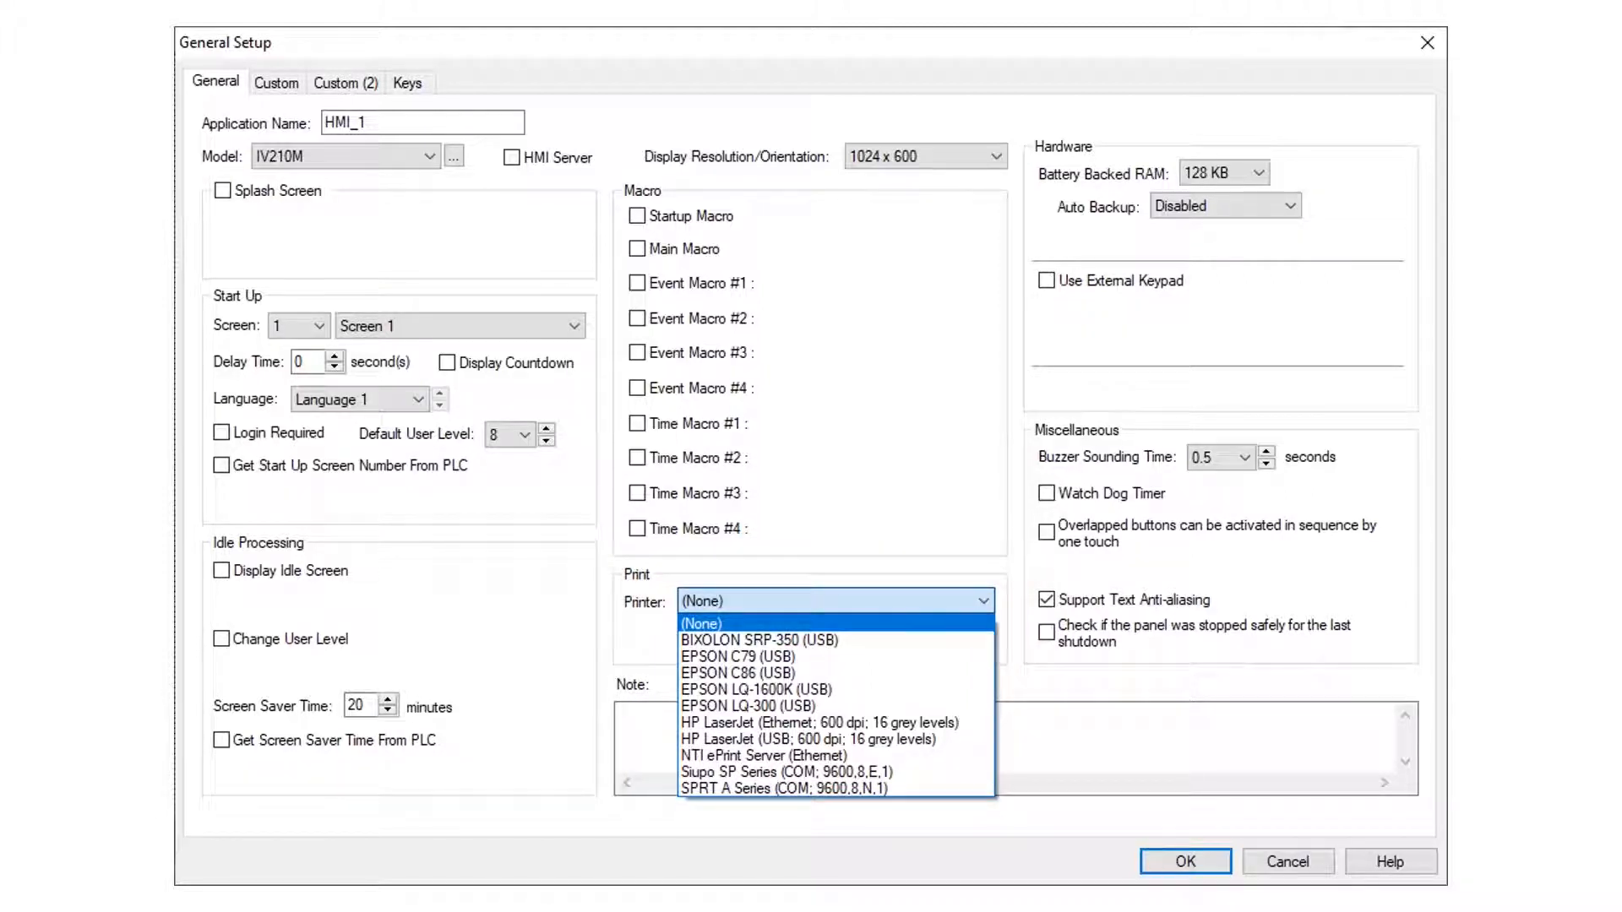
click(1047, 281)
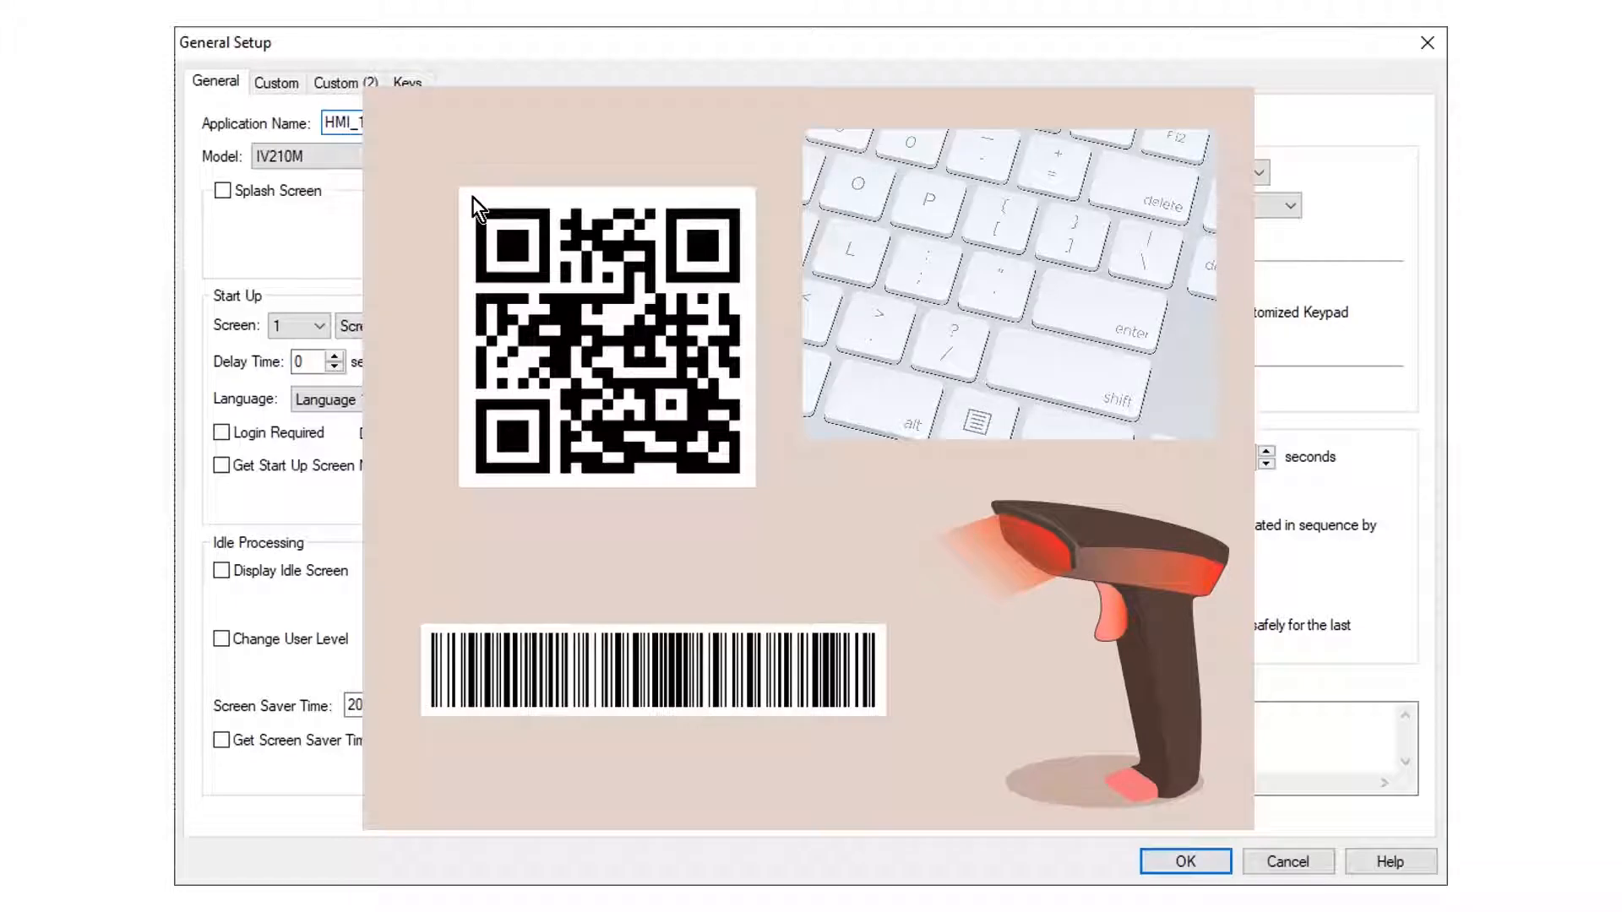
click(277, 82)
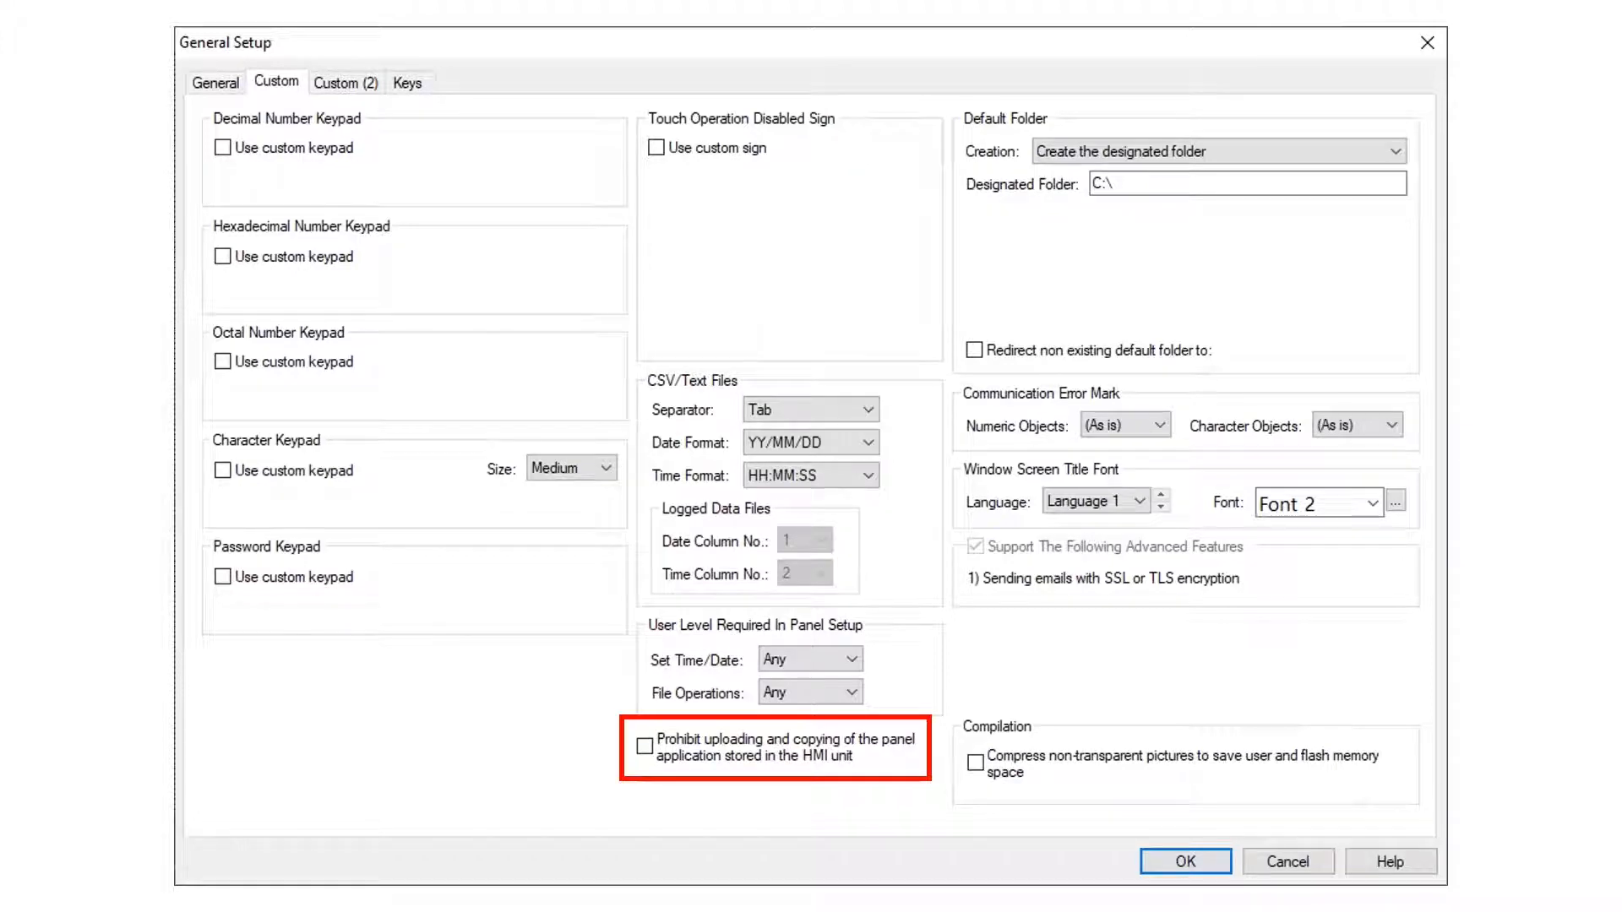
click(345, 83)
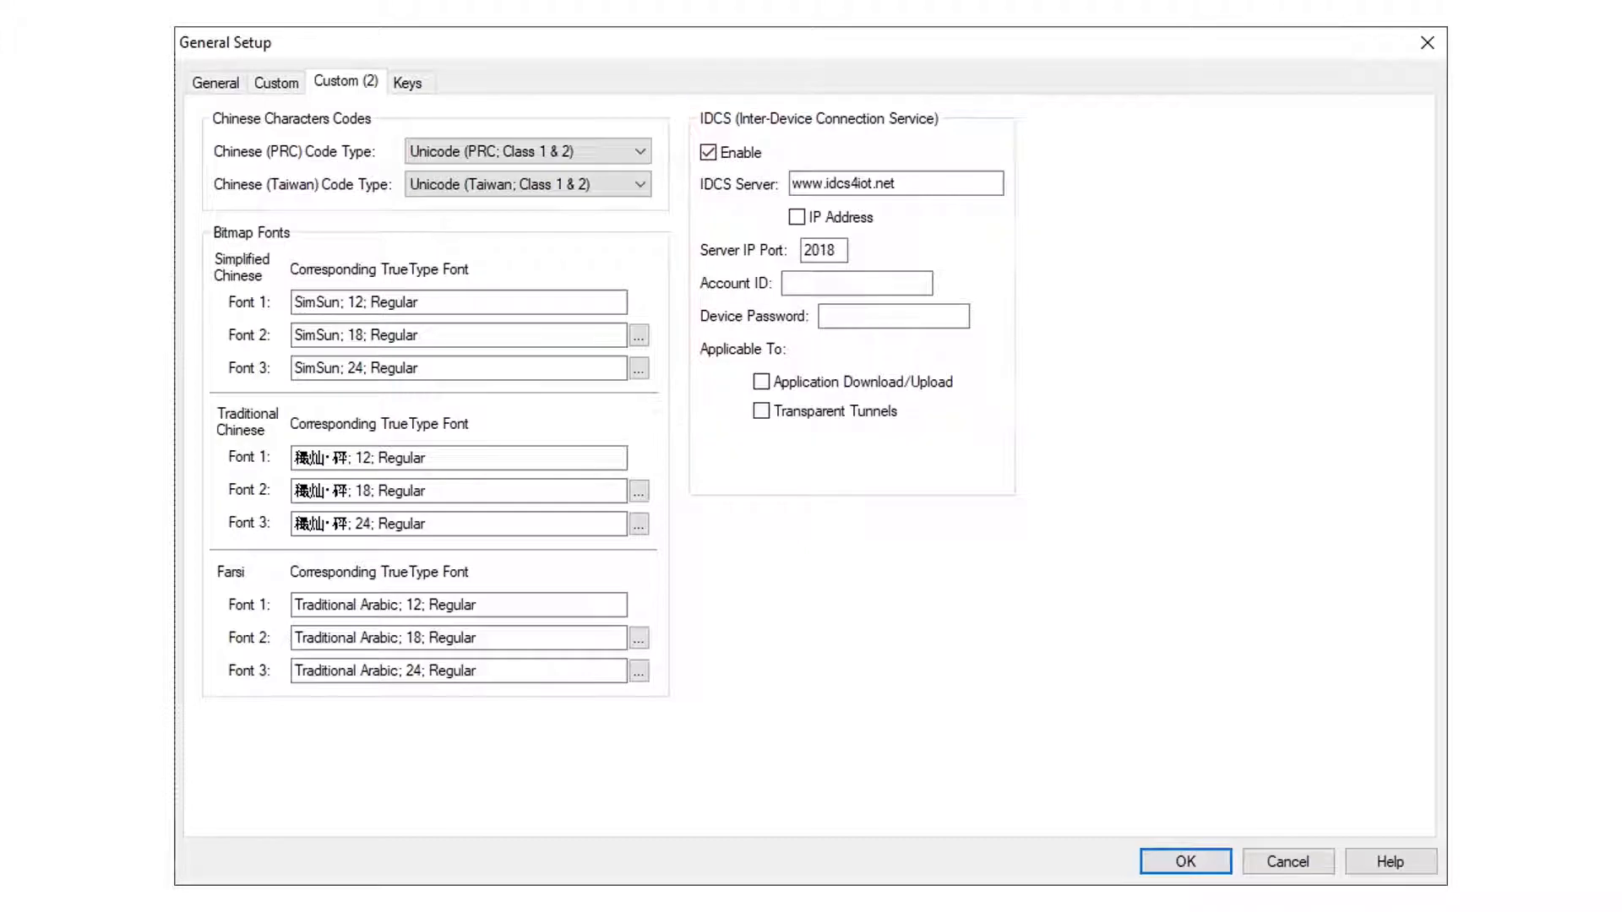
Return to the General page of HMI_1's General Setup.
click(215, 83)
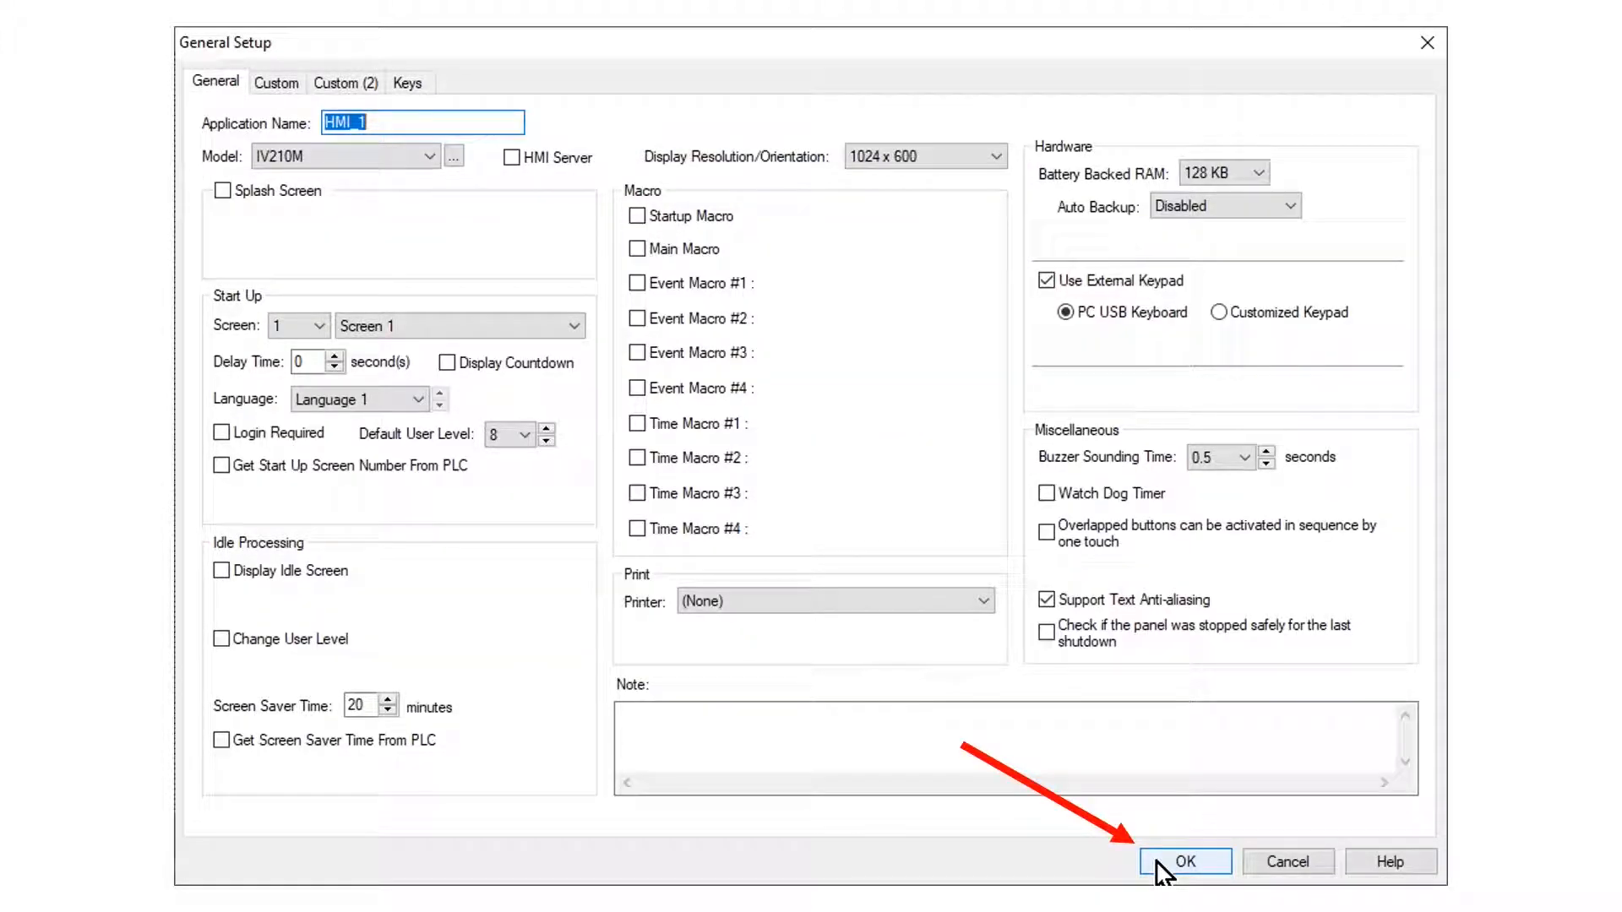
Confirm the General Setup changes with OK, returning to Screen 1.
click(1184, 861)
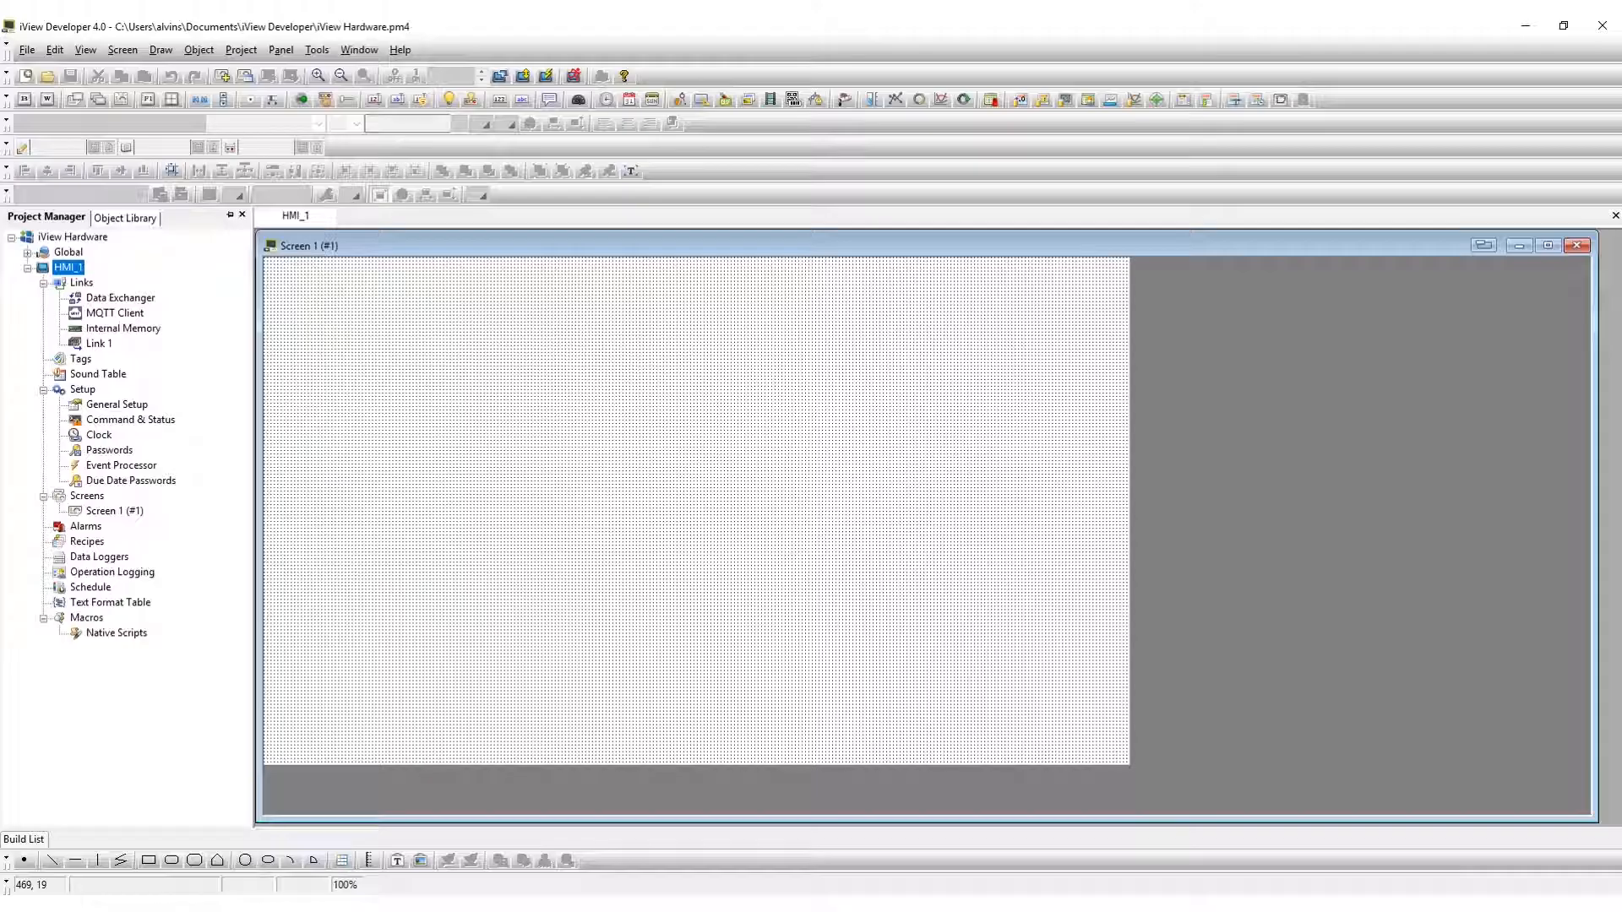